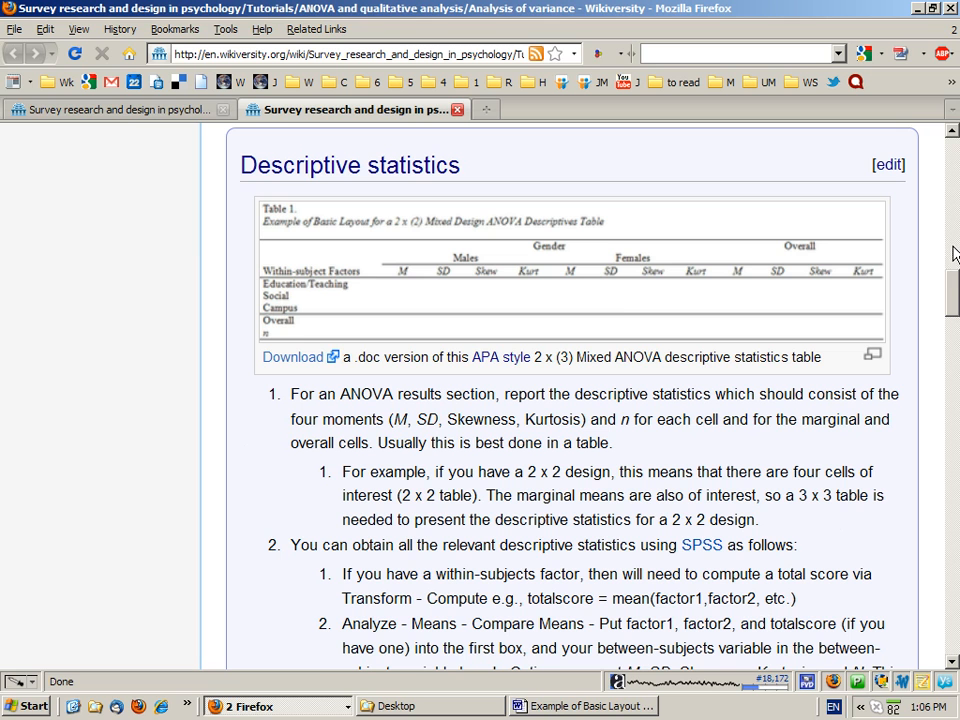
pyautogui.moveTo(488, 340)
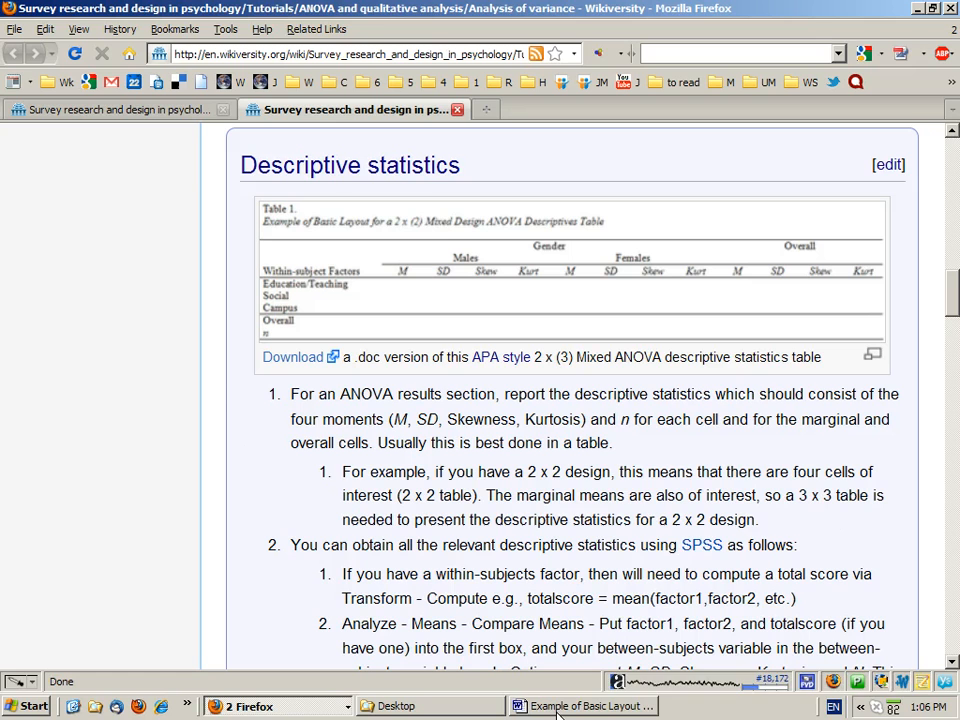
# - View the 2 x (3) Mixed Design ANOVA descriptives template and highlight the '2' in its title
pyautogui.click(588, 704)
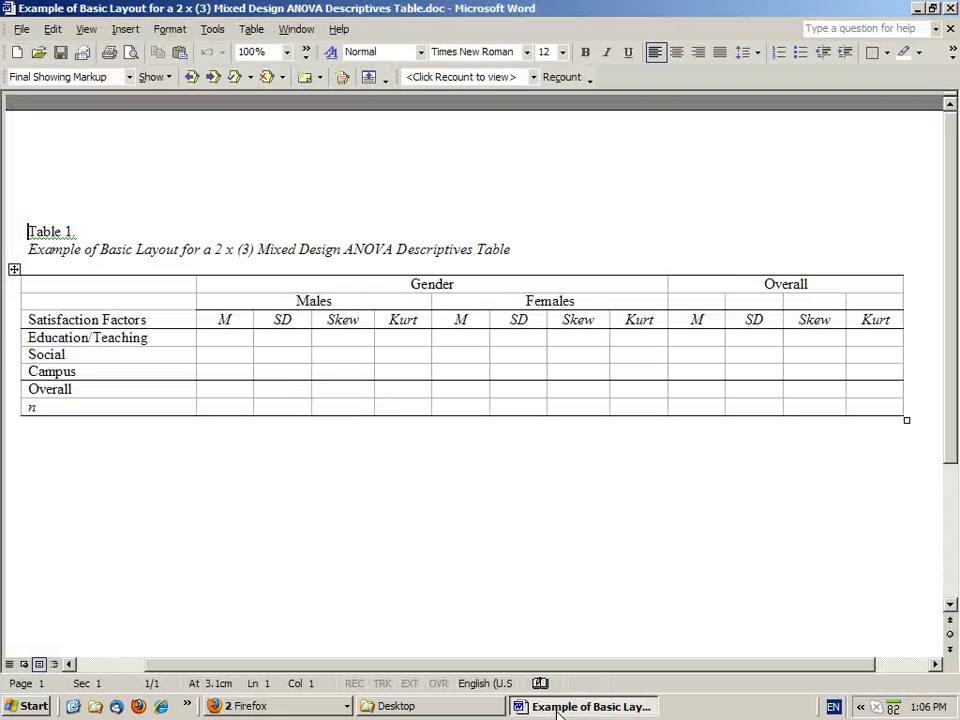
pyautogui.click(224, 336)
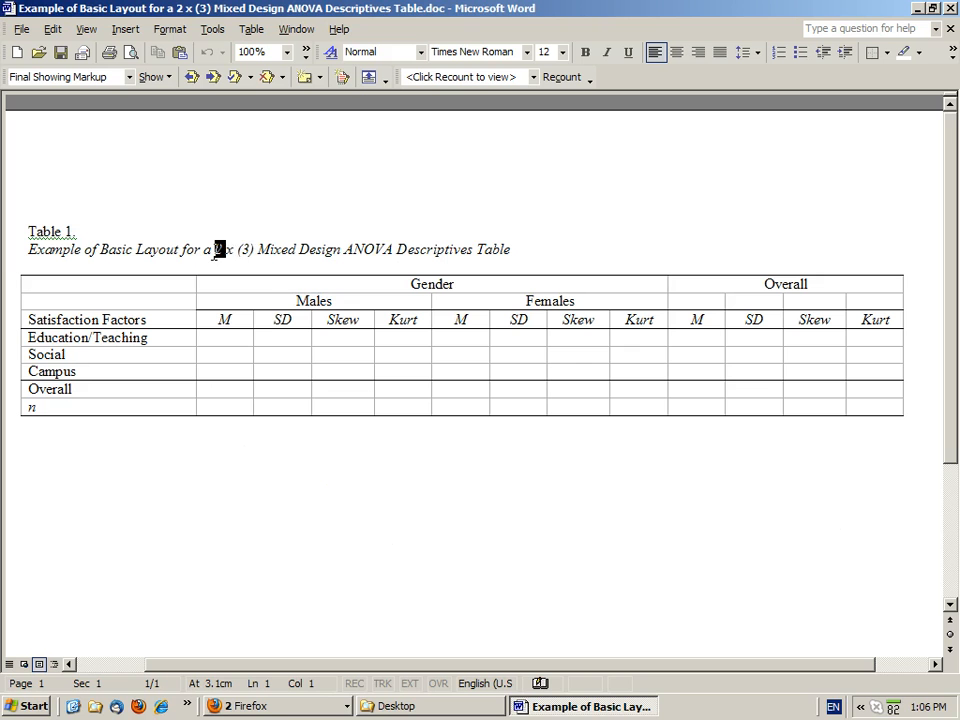
pyautogui.moveTo(212, 248); pyautogui.dragTo(256, 248)
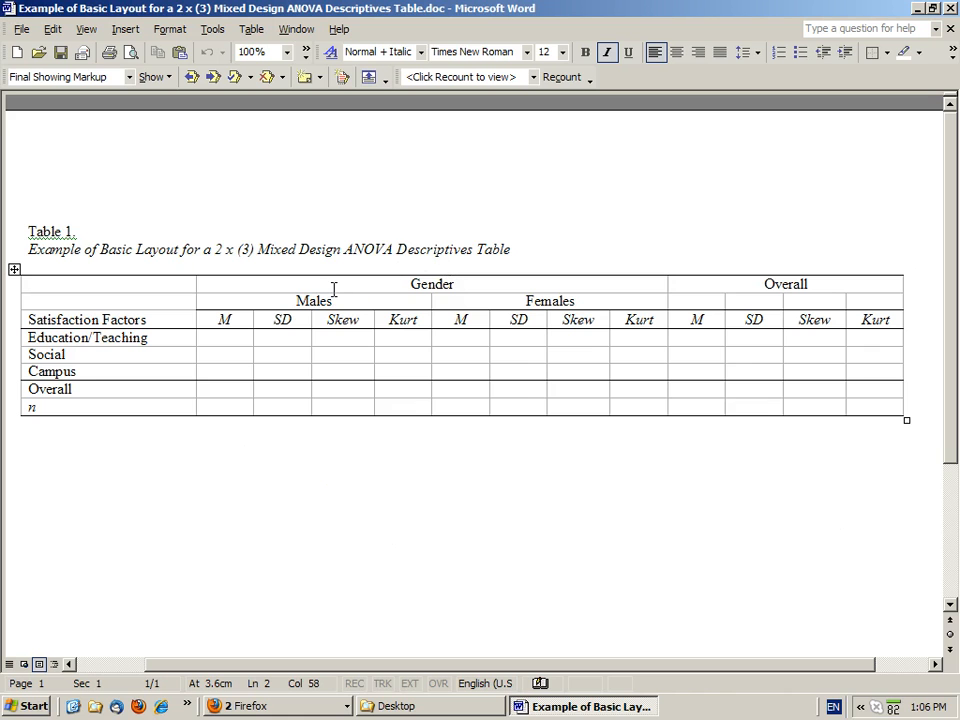
pyautogui.moveTo(396, 288)
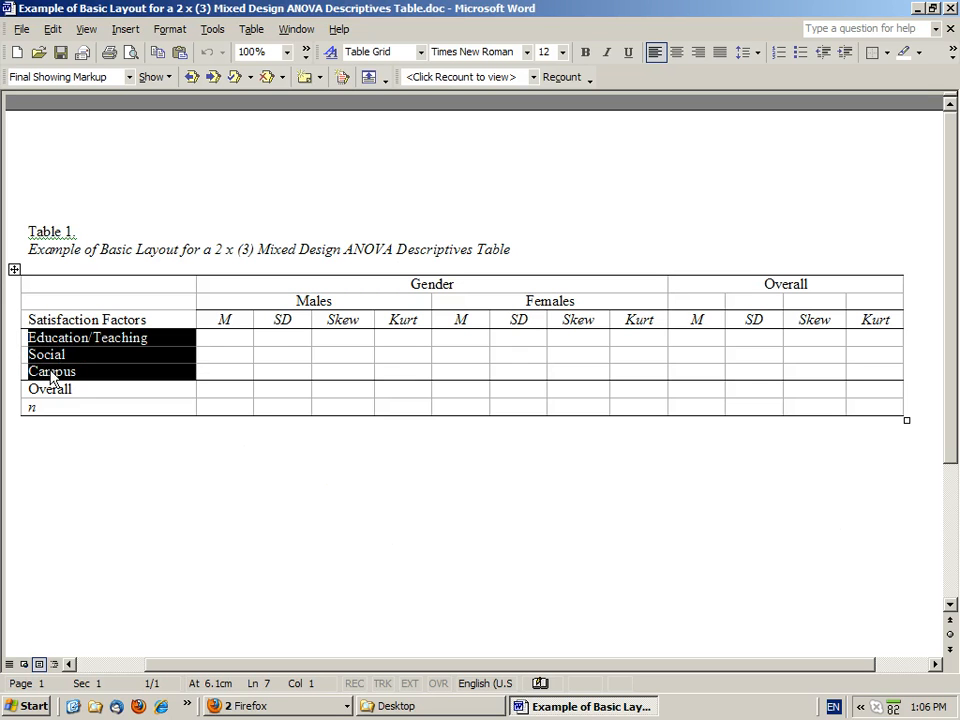
pyautogui.click(224, 338)
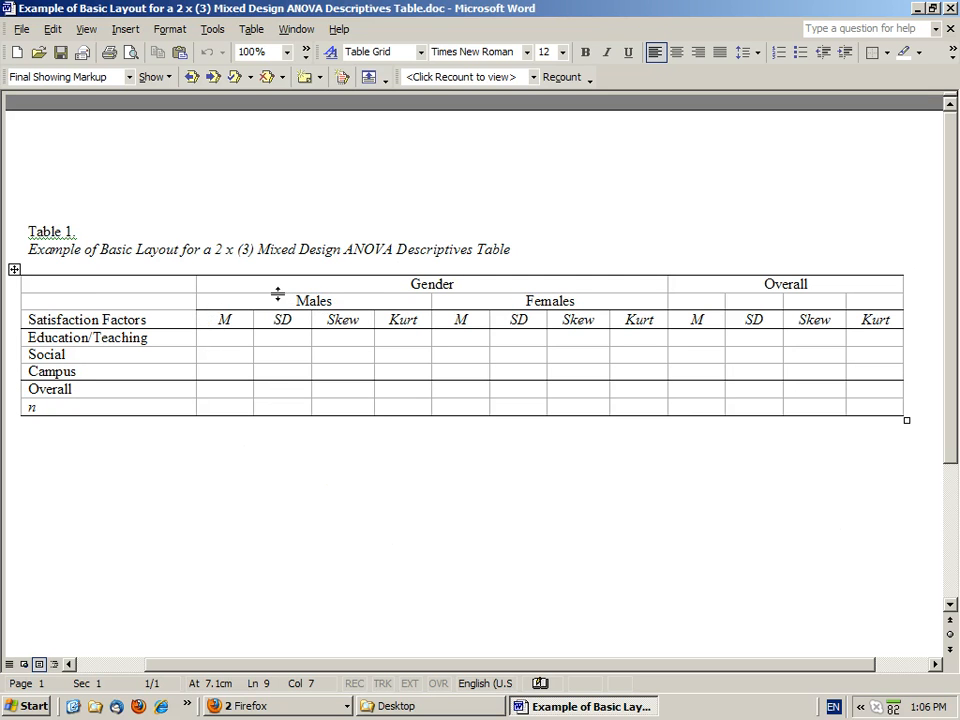
pyautogui.moveTo(152, 308)
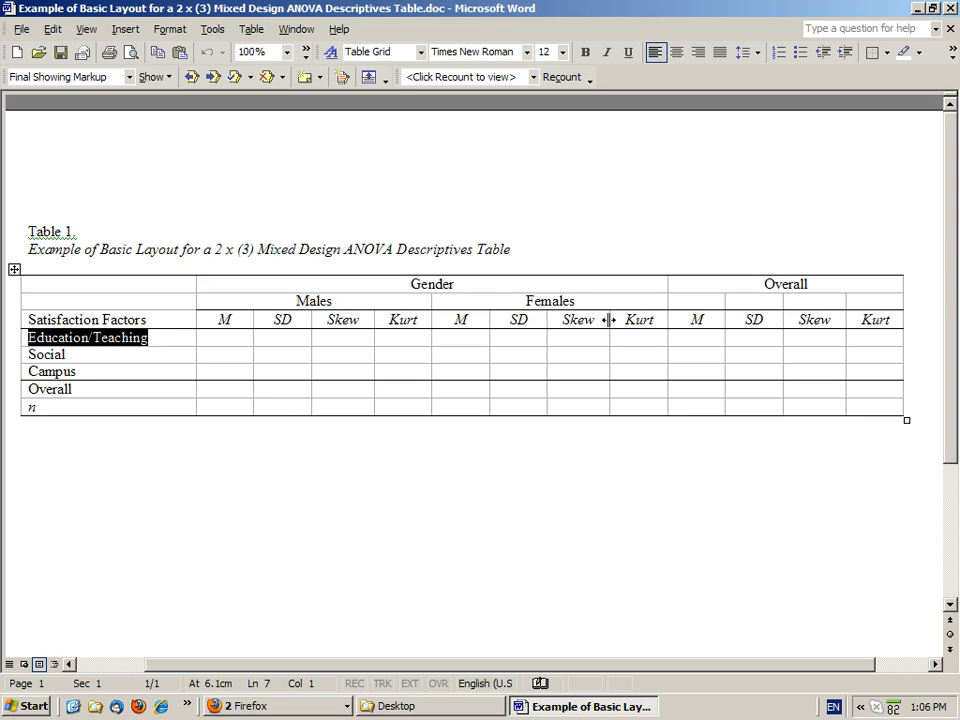
pyautogui.doubleClick(548, 300)
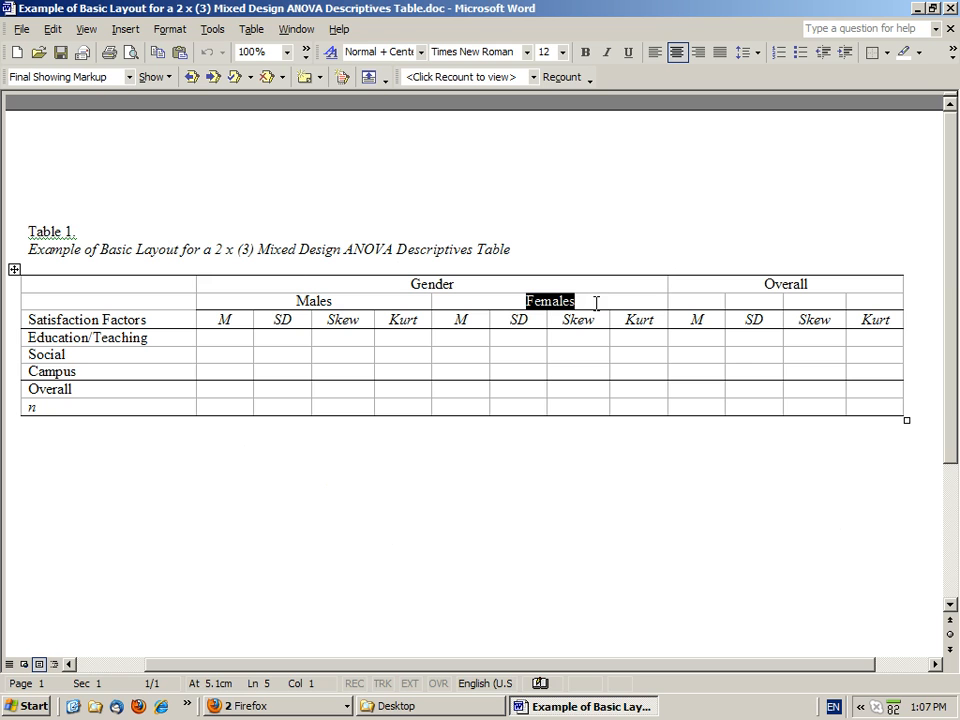
pyautogui.moveTo(472, 342)
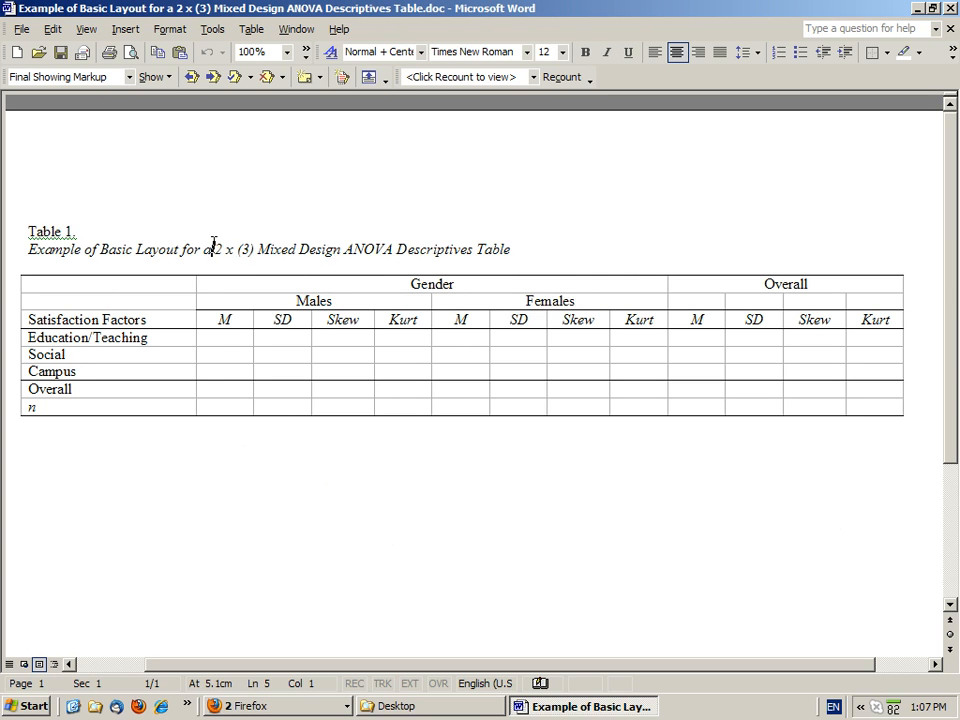
pyautogui.moveTo(204, 248); pyautogui.dragTo(244, 248)
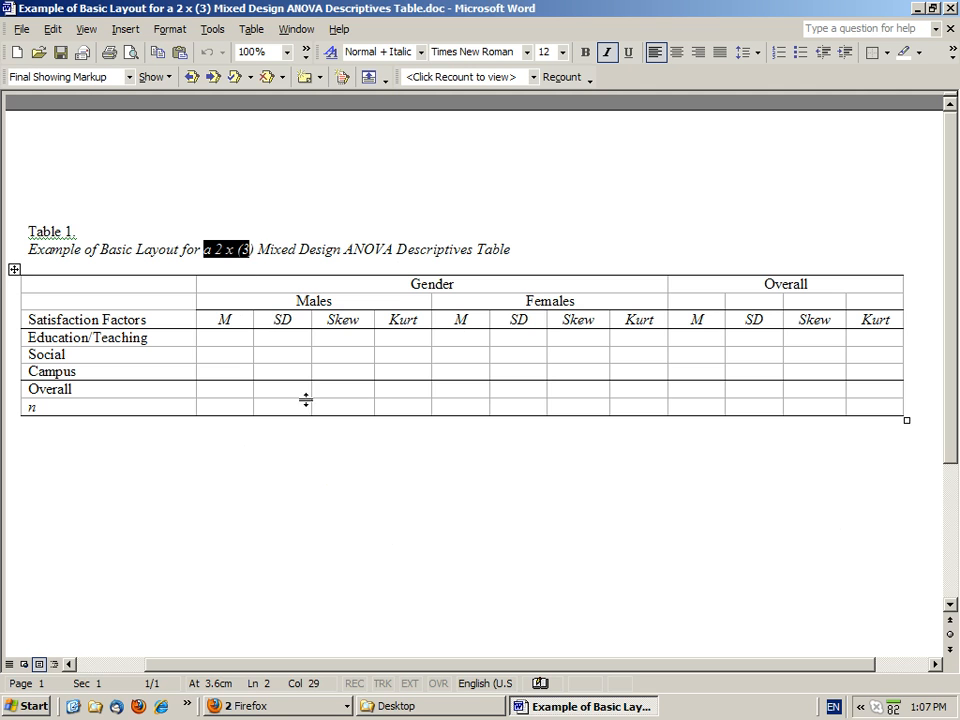
pyautogui.moveTo(276, 384)
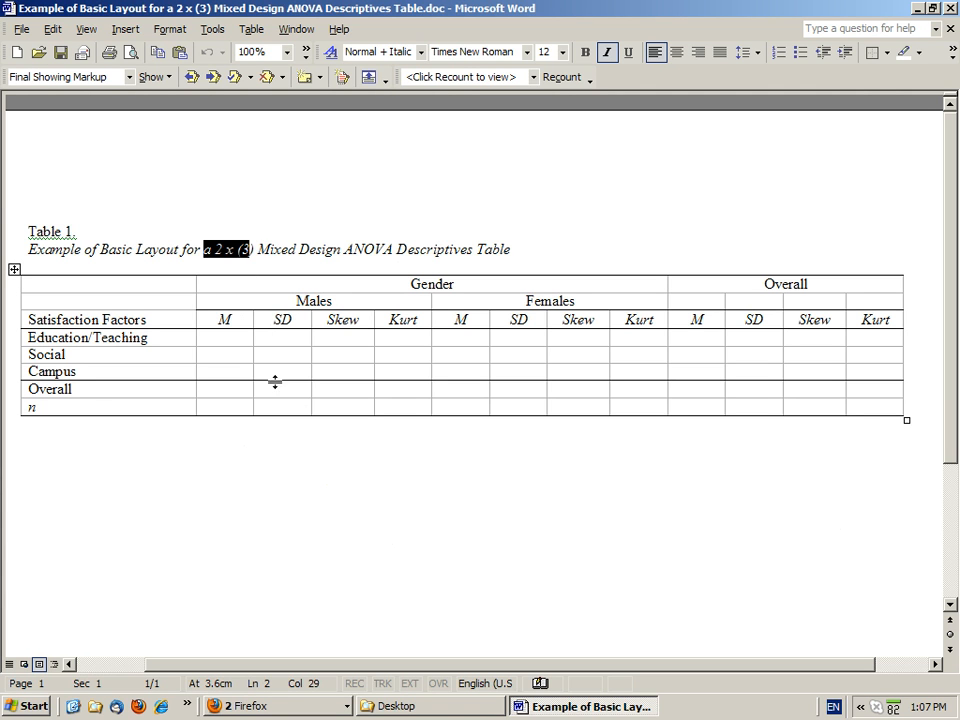
pyautogui.write('f')
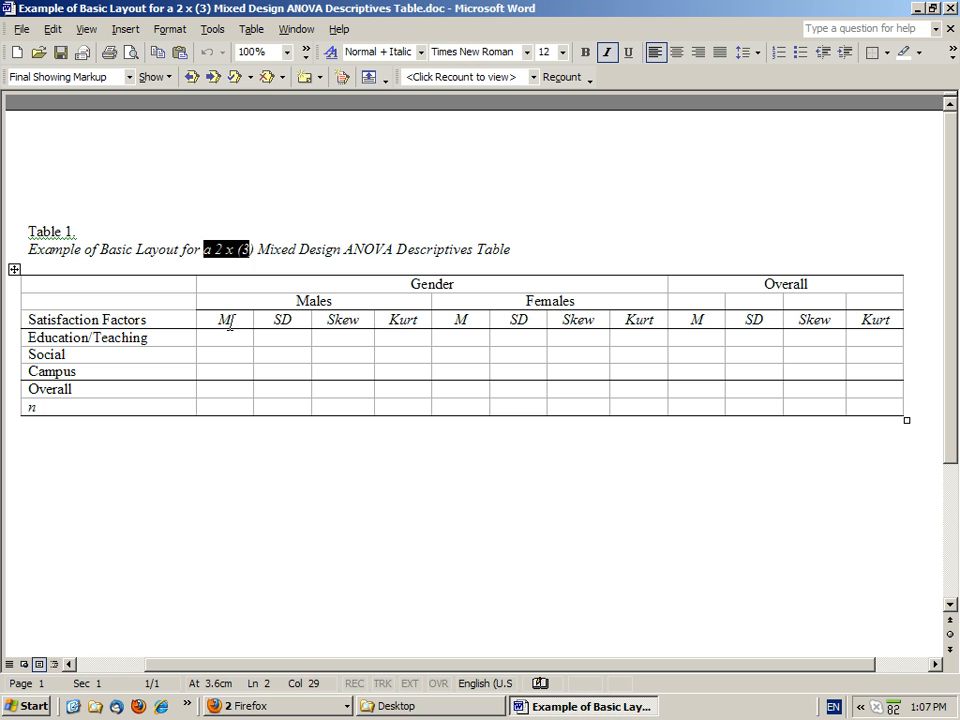
pyautogui.click(222, 320)
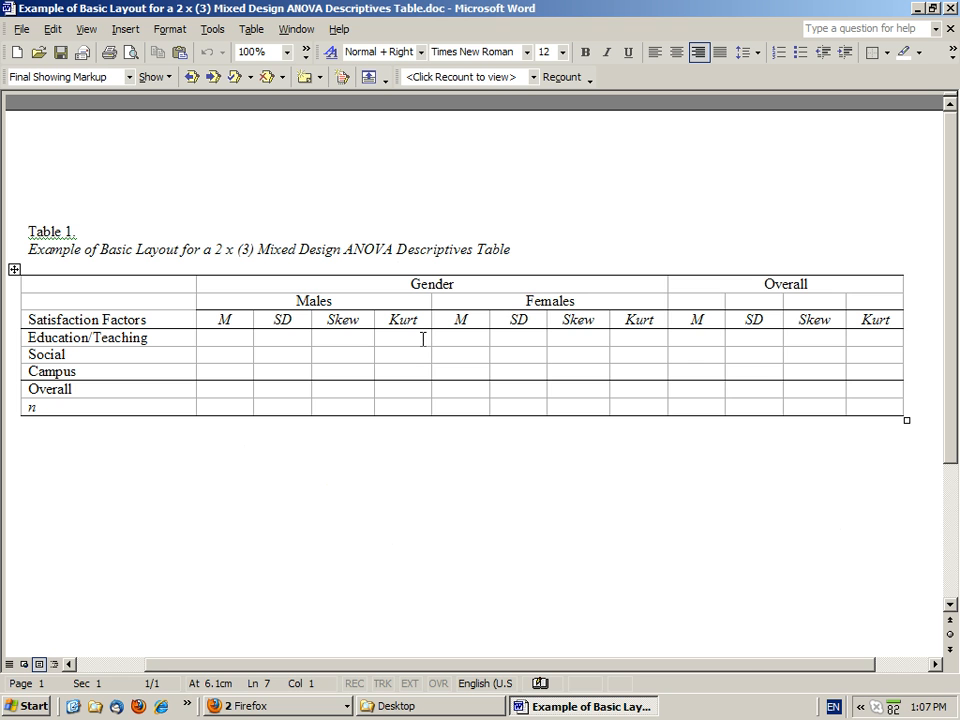
pyautogui.moveTo(236, 336)
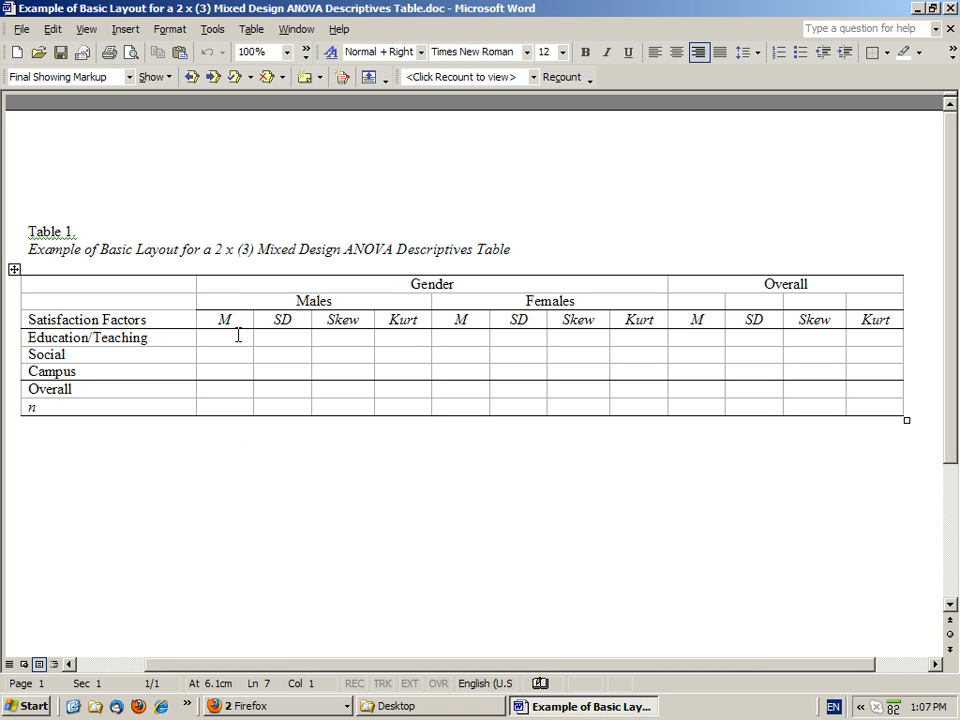
pyautogui.moveTo(688, 304)
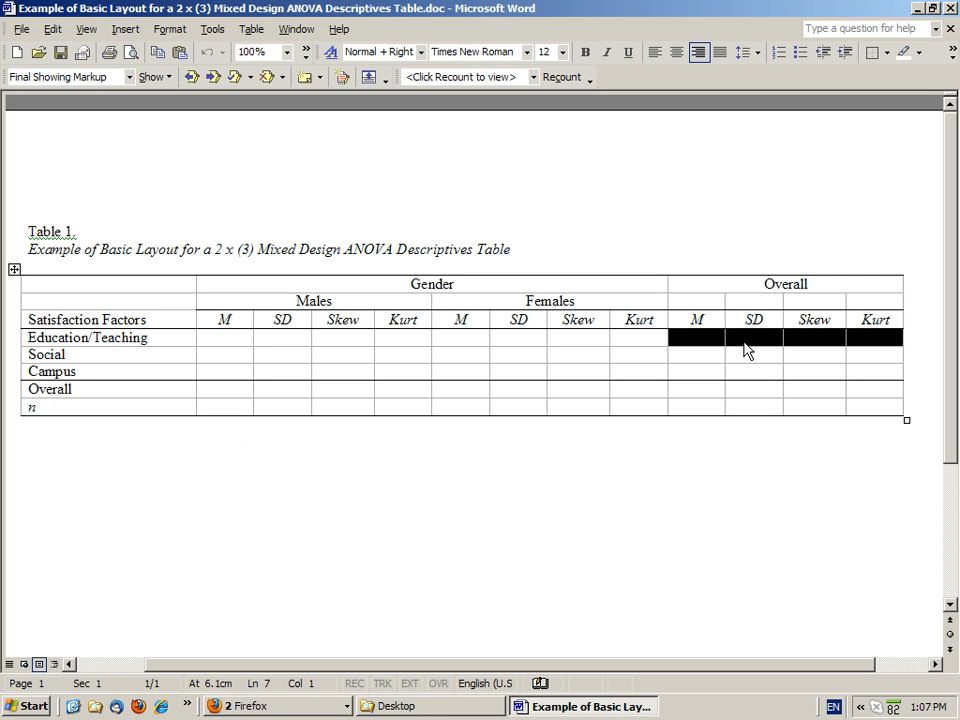
pyautogui.click(696, 356)
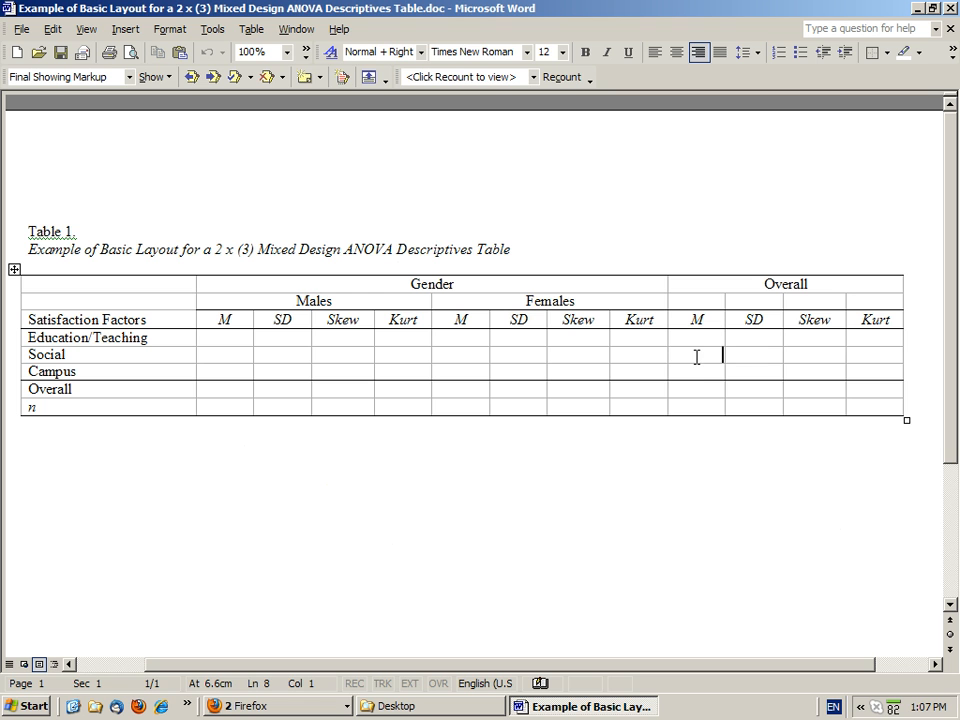
pyautogui.moveTo(696, 336); pyautogui.dragTo(696, 370)
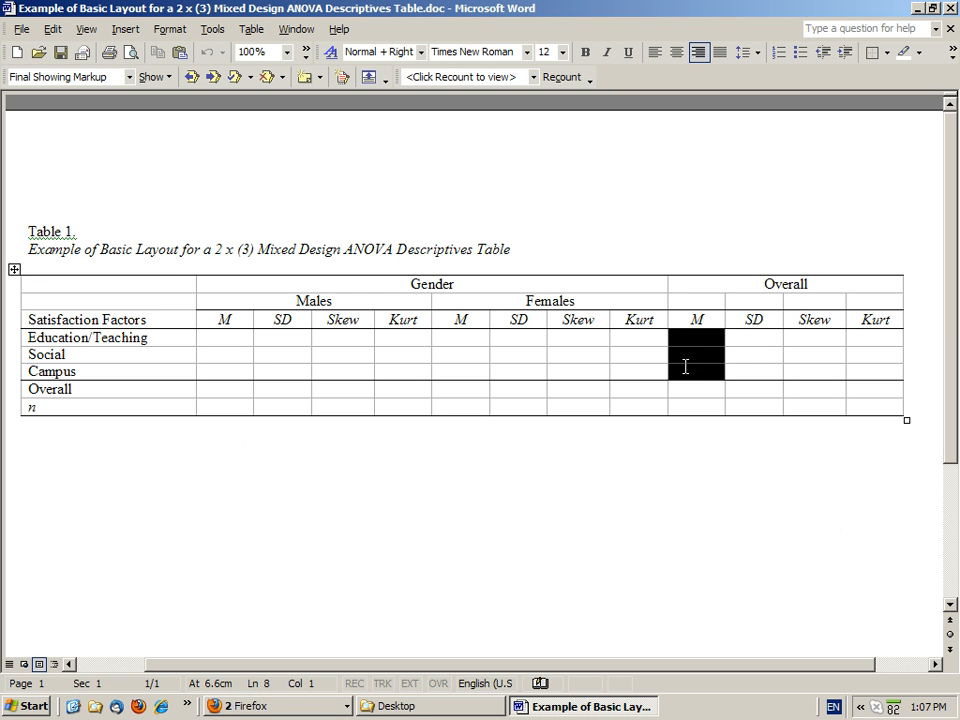
pyautogui.click(696, 336)
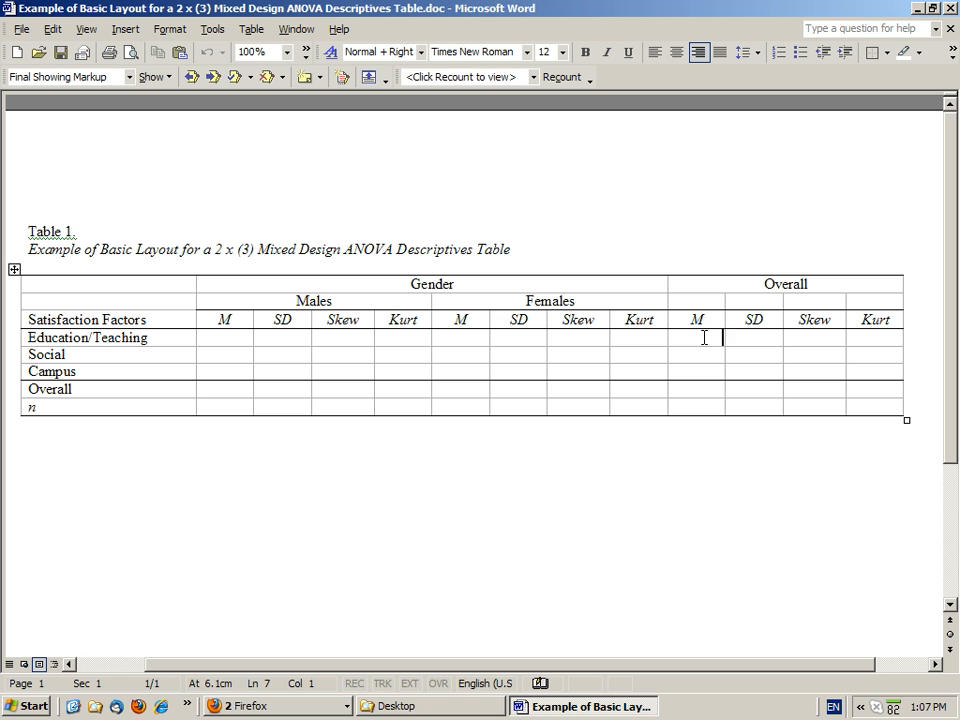
pyautogui.moveTo(302, 408)
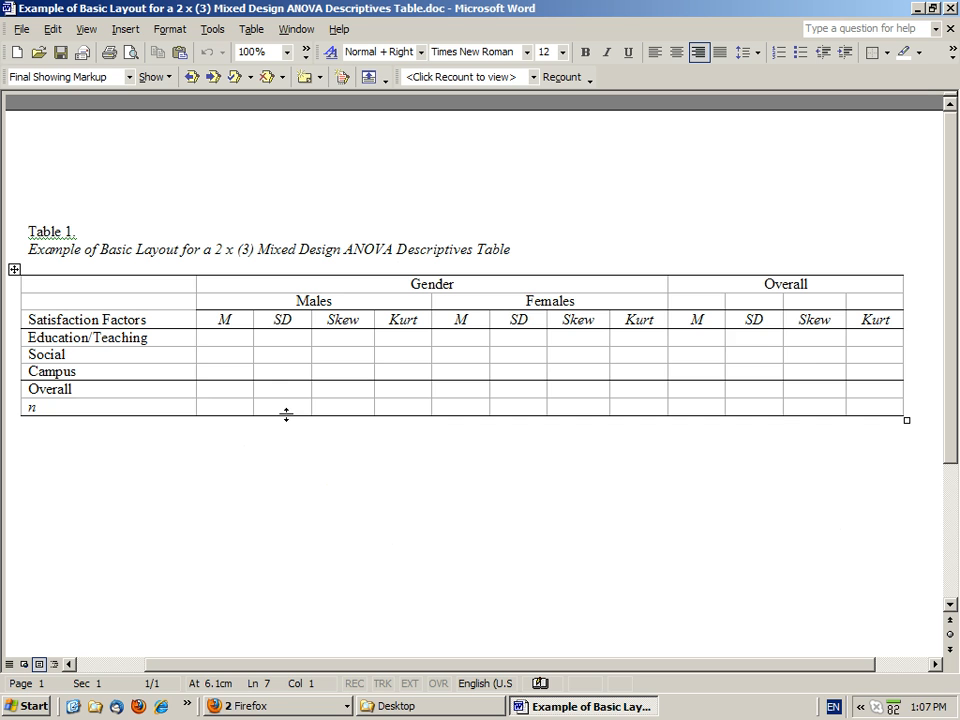
pyautogui.moveTo(548, 308)
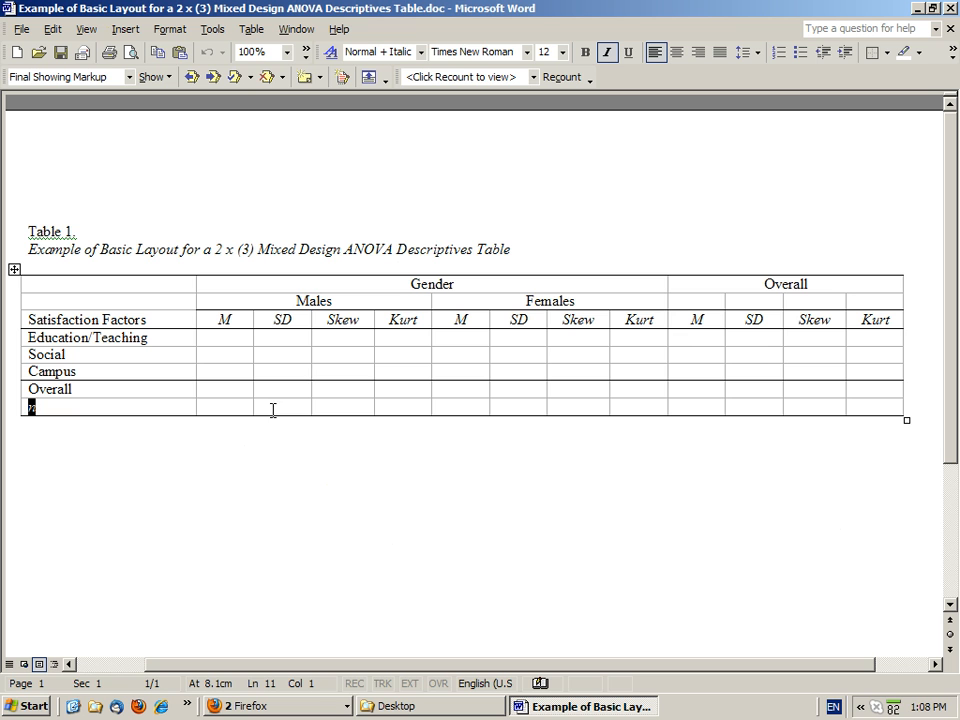
pyautogui.moveTo(524, 400)
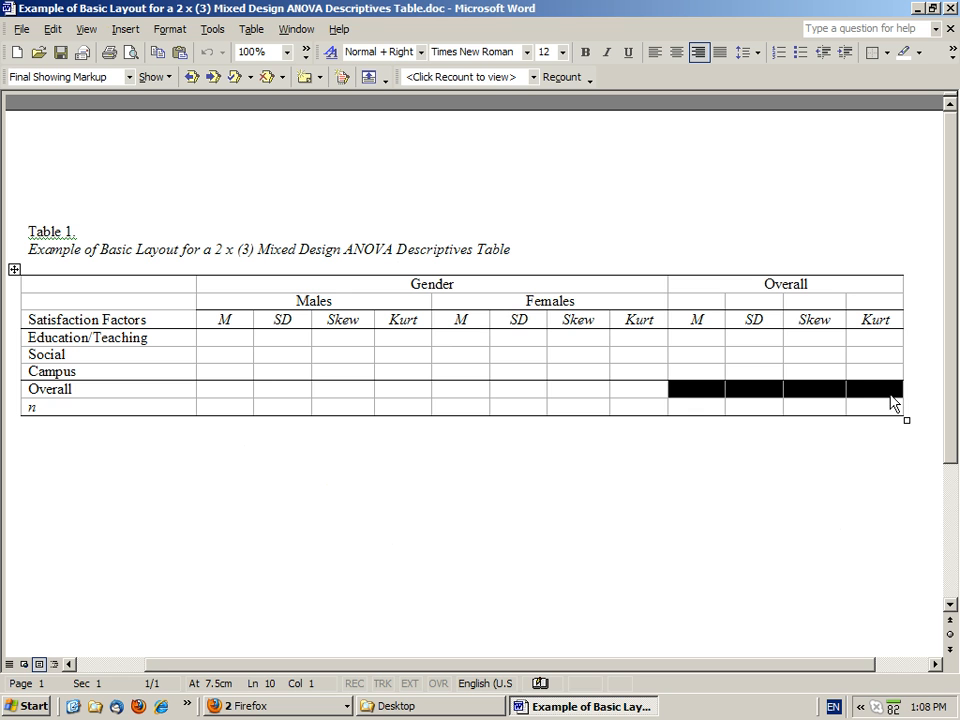
pyautogui.moveTo(712, 390)
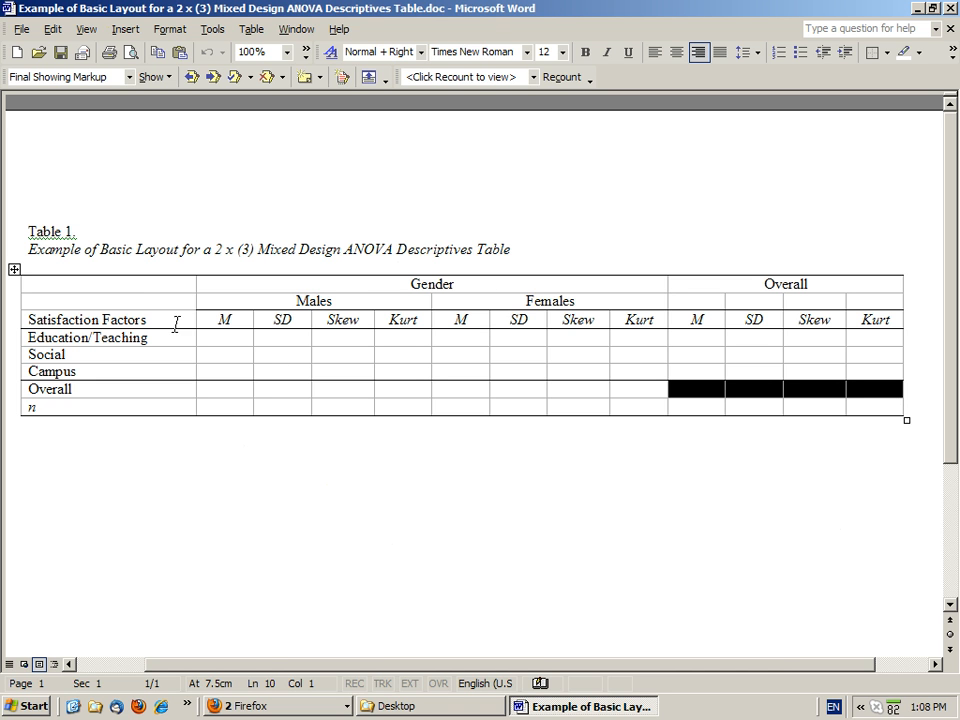
pyautogui.moveTo(136, 336)
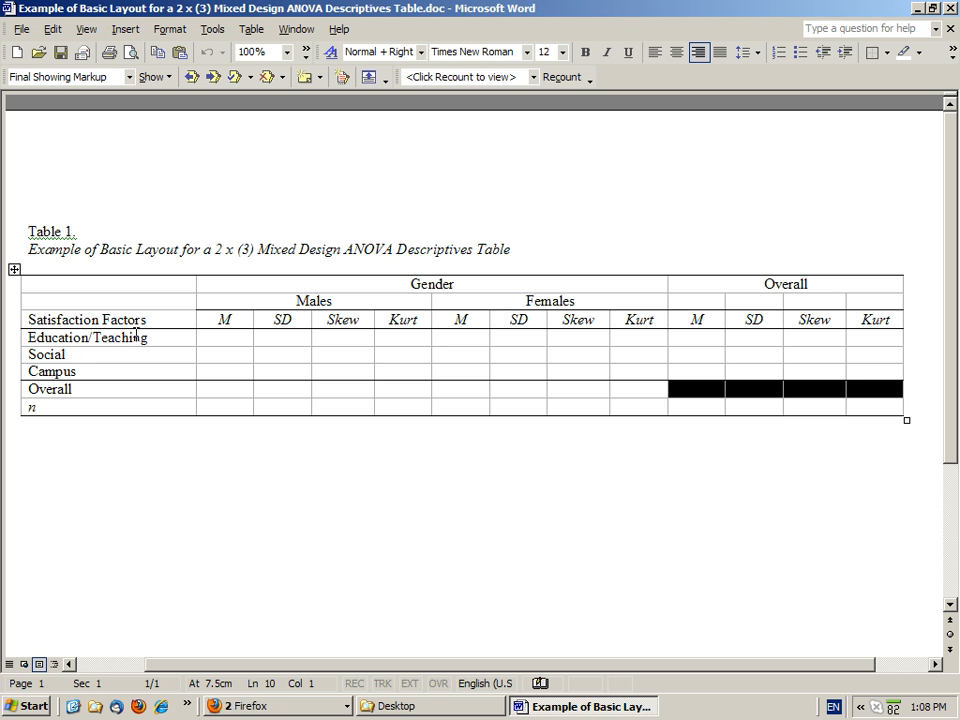
pyautogui.moveTo(362, 340)
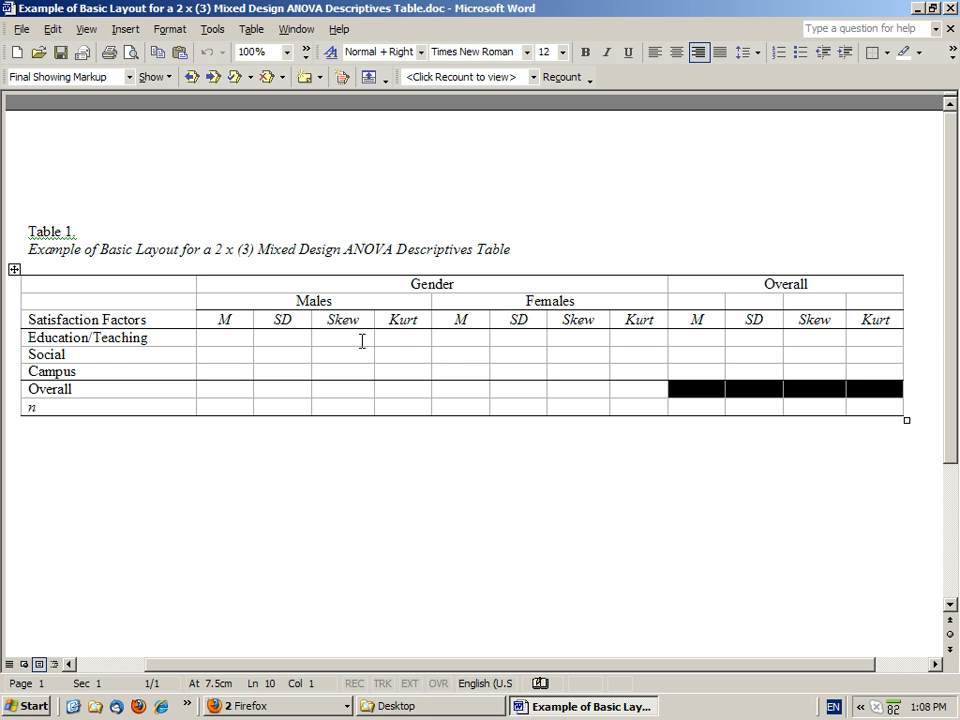
pyautogui.moveTo(716, 392)
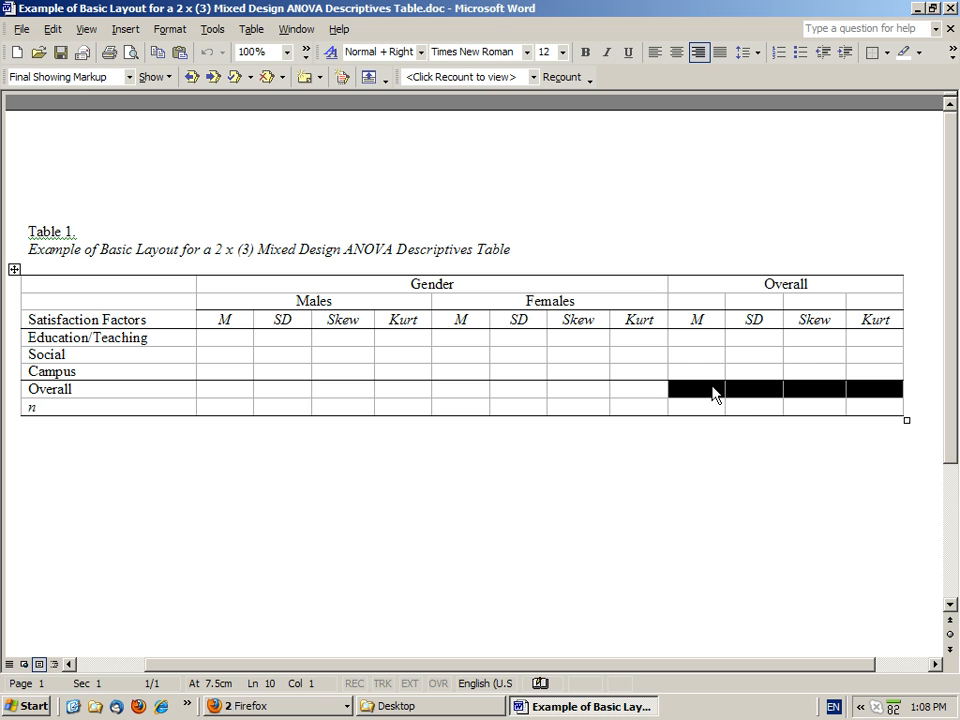
pyautogui.moveTo(612, 248)
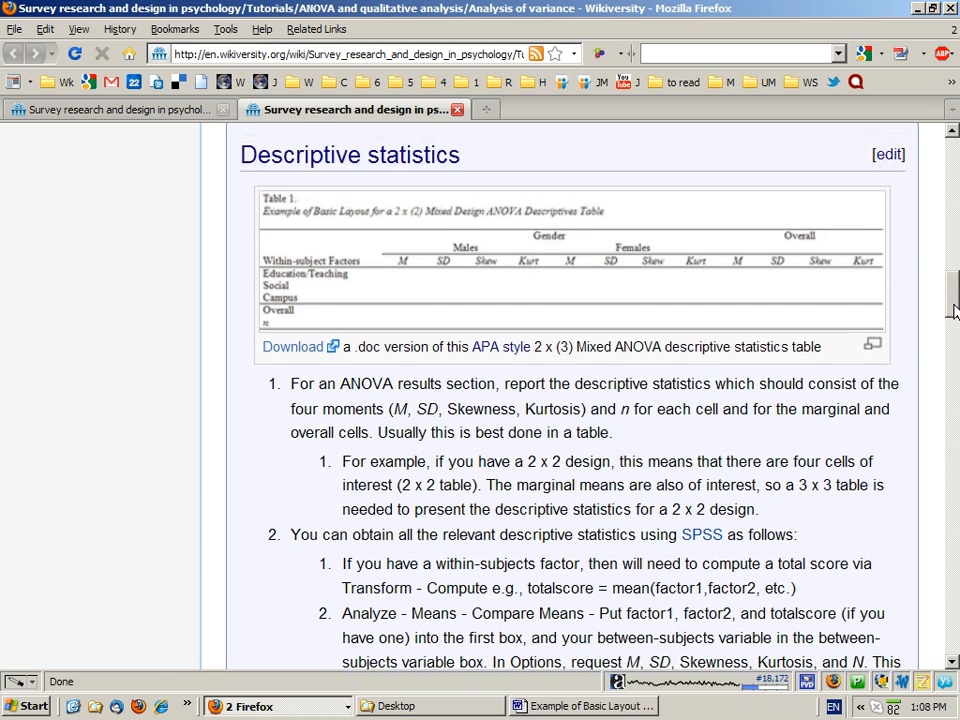
pyautogui.scroll(-3)
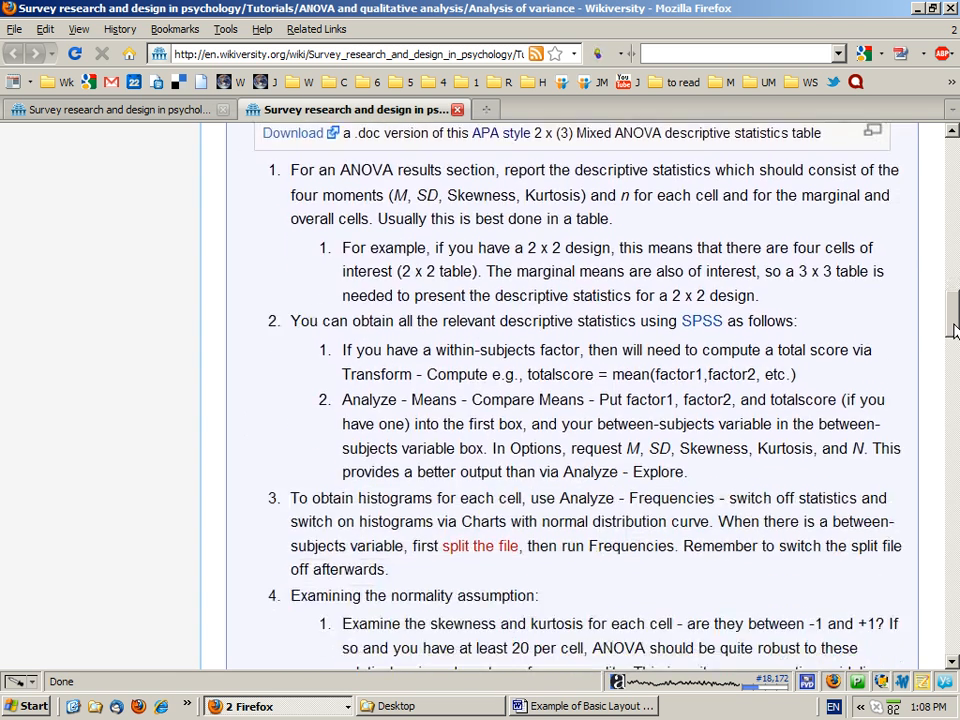
pyautogui.scroll(-3)
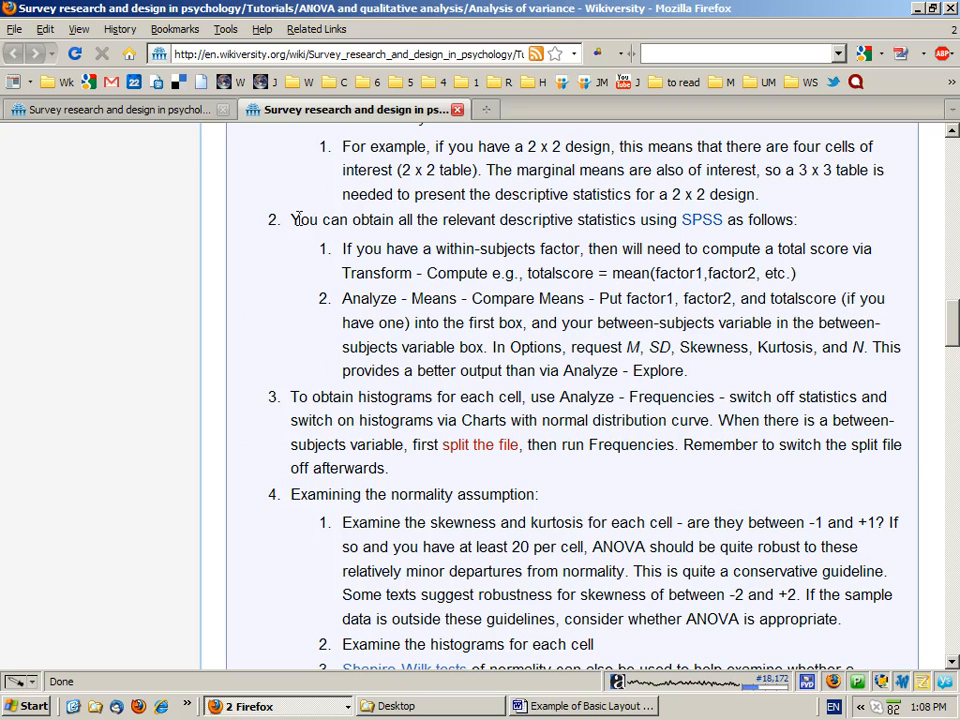
pyautogui.moveTo(292, 218); pyautogui.dragTo(404, 322)
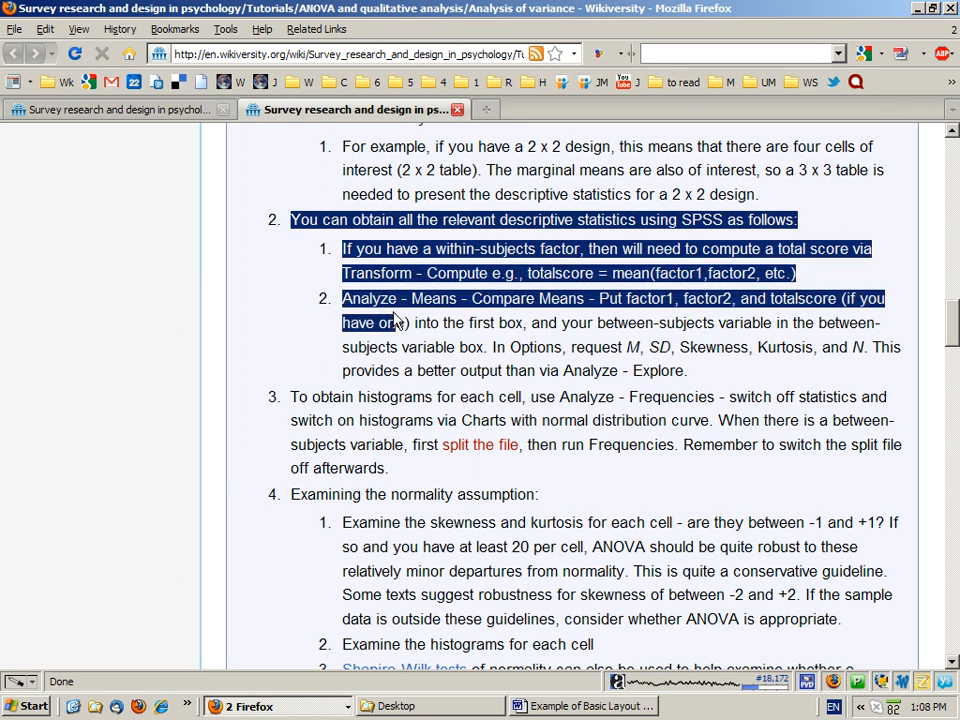
pyautogui.moveTo(396, 322); pyautogui.dragTo(688, 370)
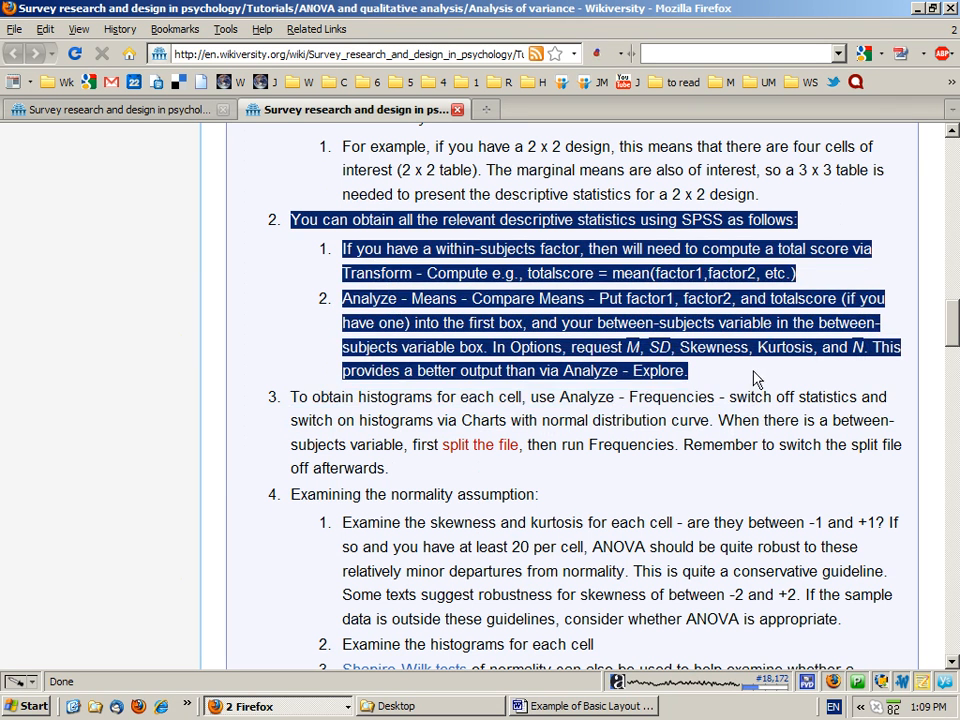
pyautogui.click(284, 396)
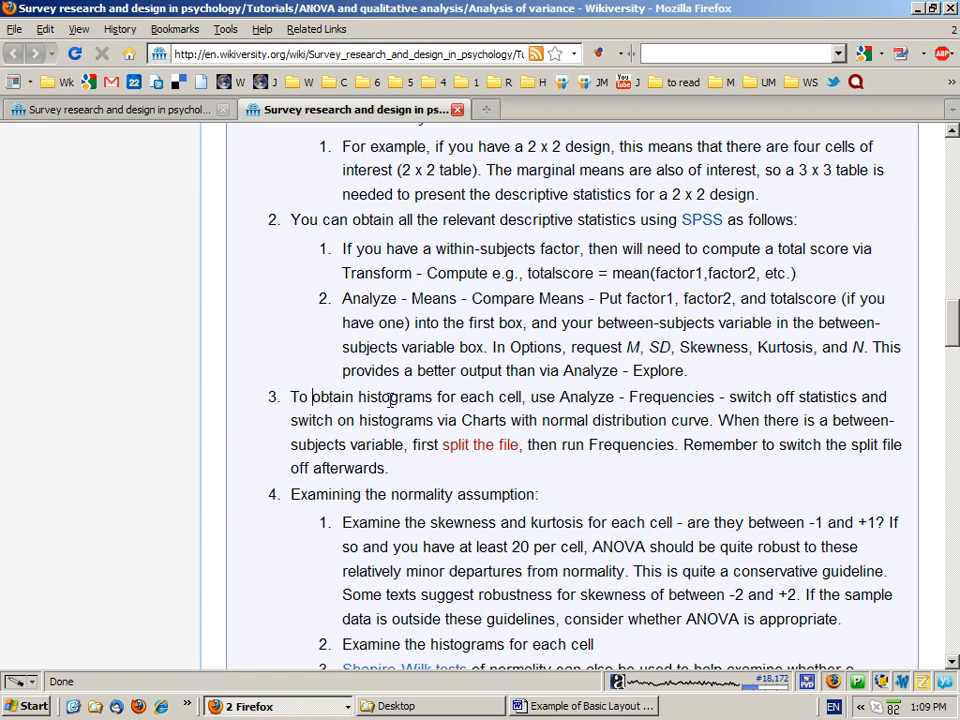
pyautogui.moveTo(736, 450)
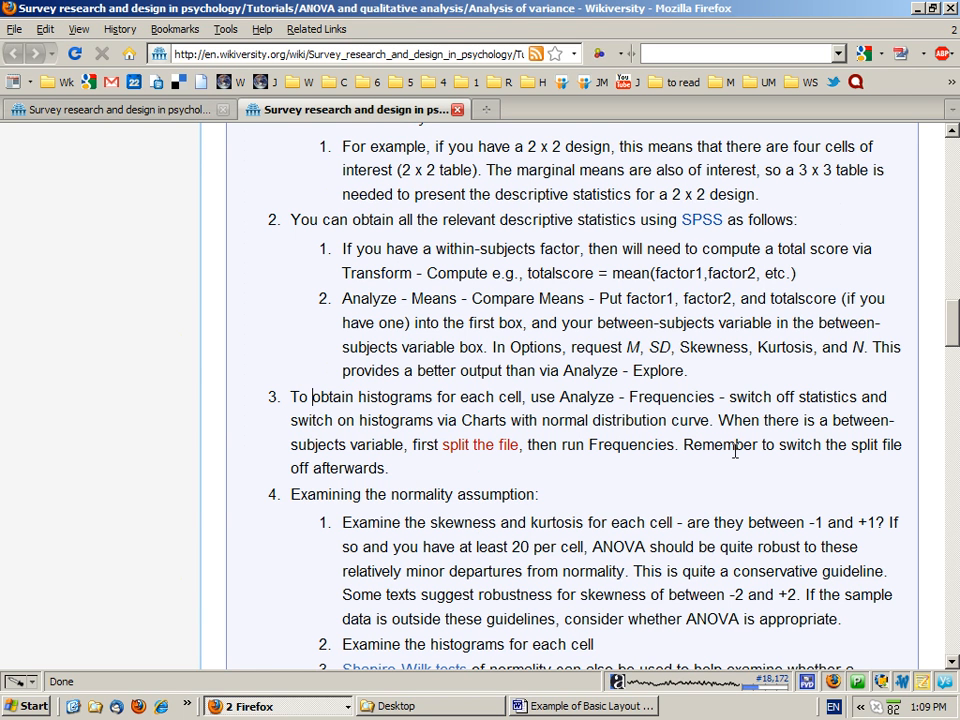
pyautogui.scroll(3)
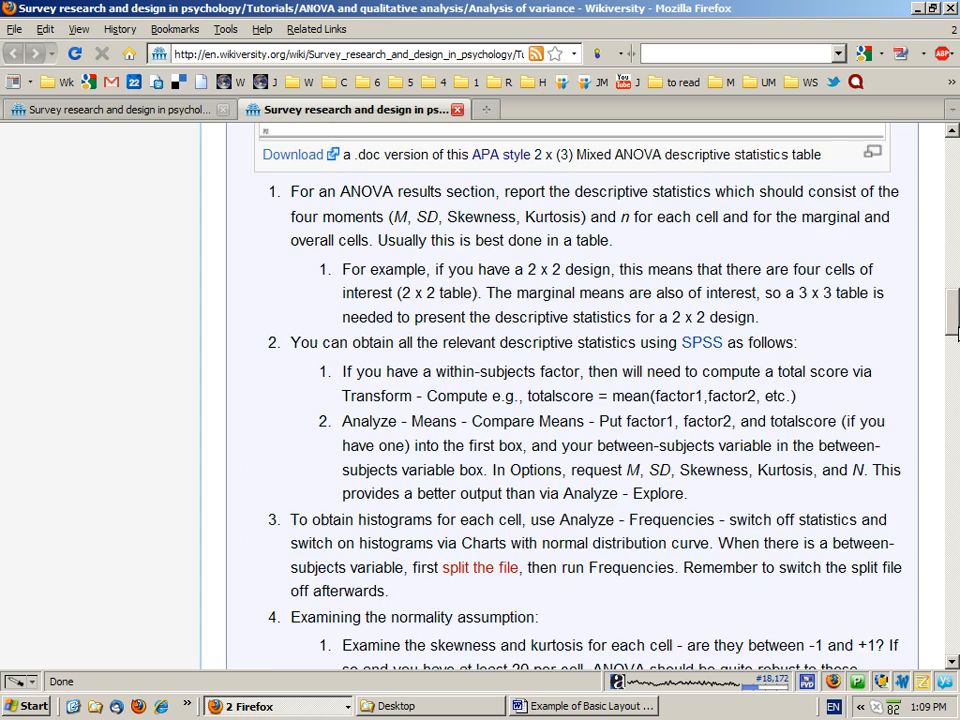